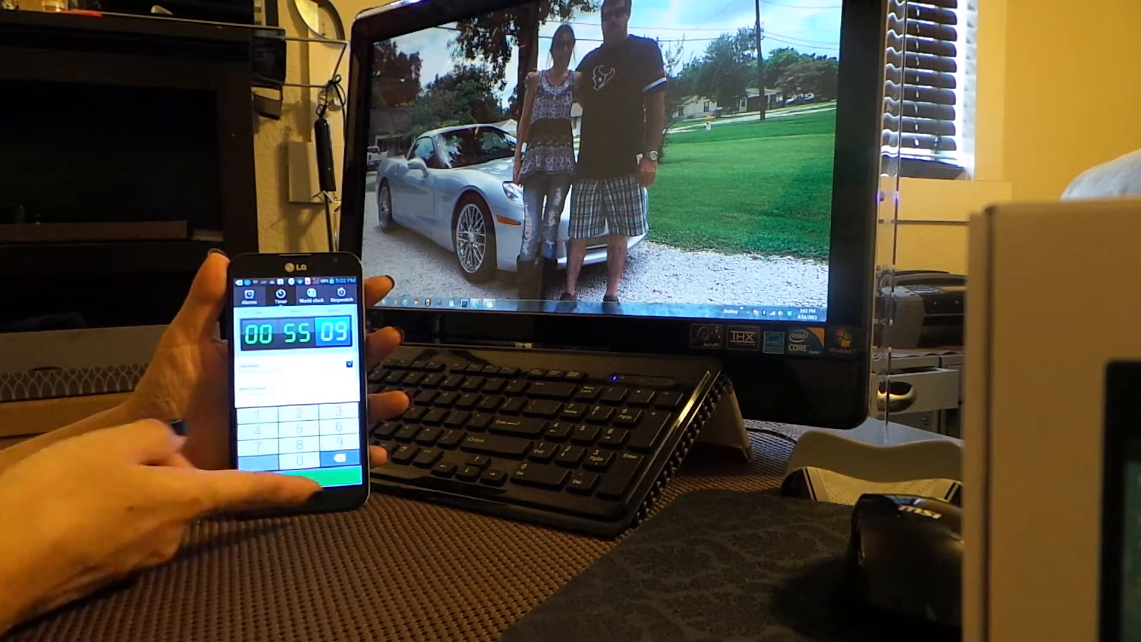
Start the 00:55:09 countdown on the Timer tab.
click(335, 454)
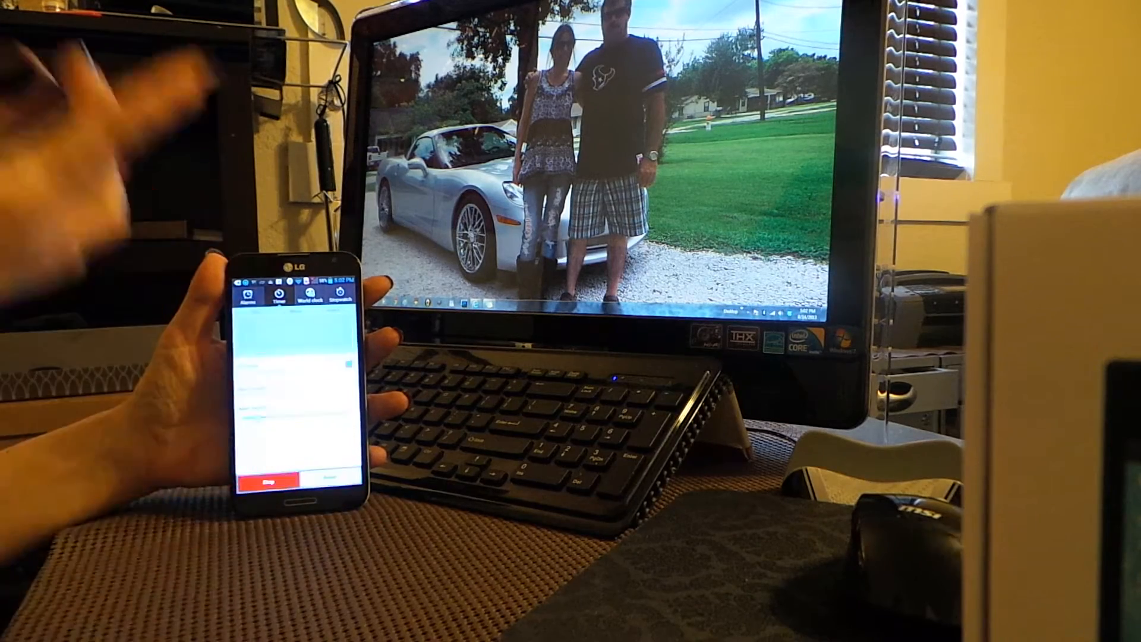